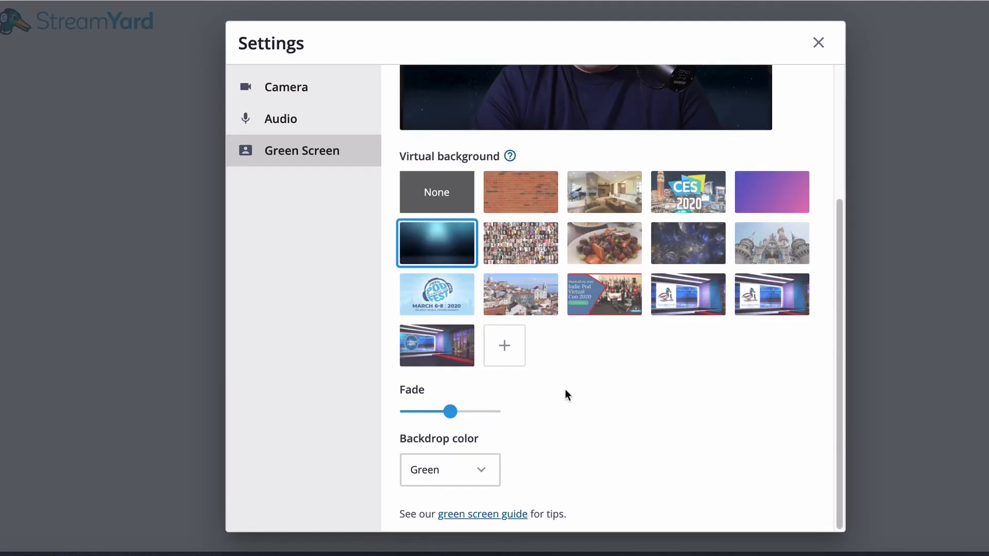
# Step: Keep Green as the backdrop colour, then scroll through the green screen guide's tips and Chrome configuration steps
pyautogui.click(450, 469)
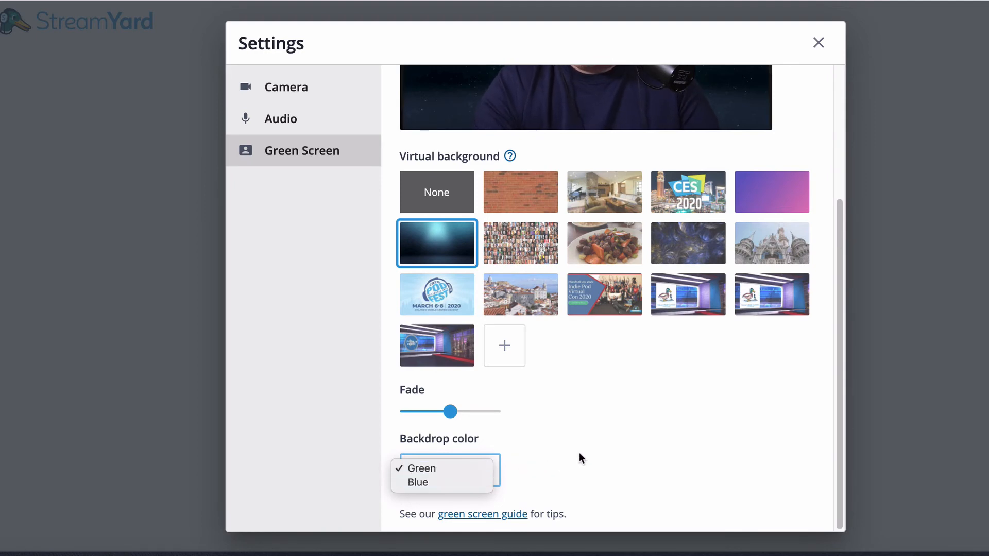
pyautogui.click(482, 514)
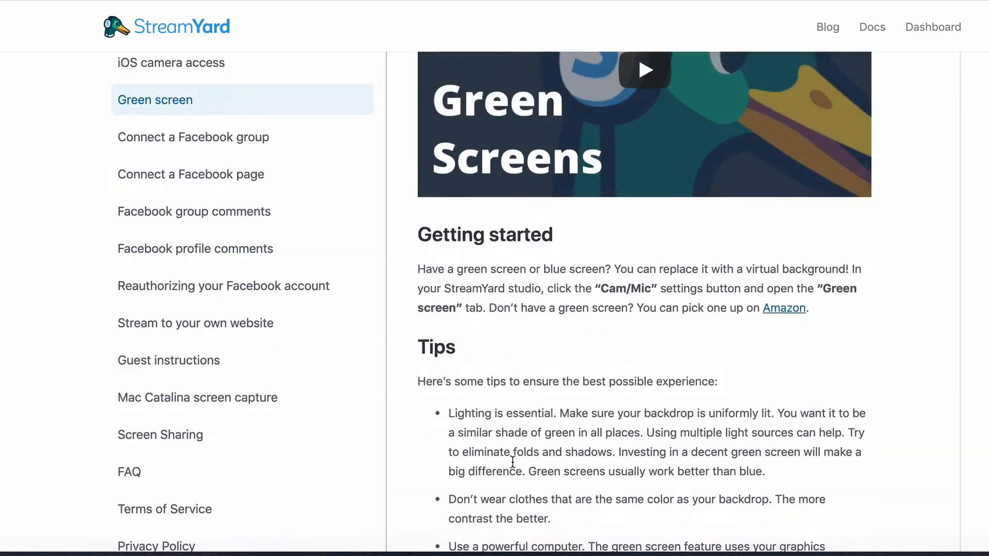
pyautogui.scroll(-3)
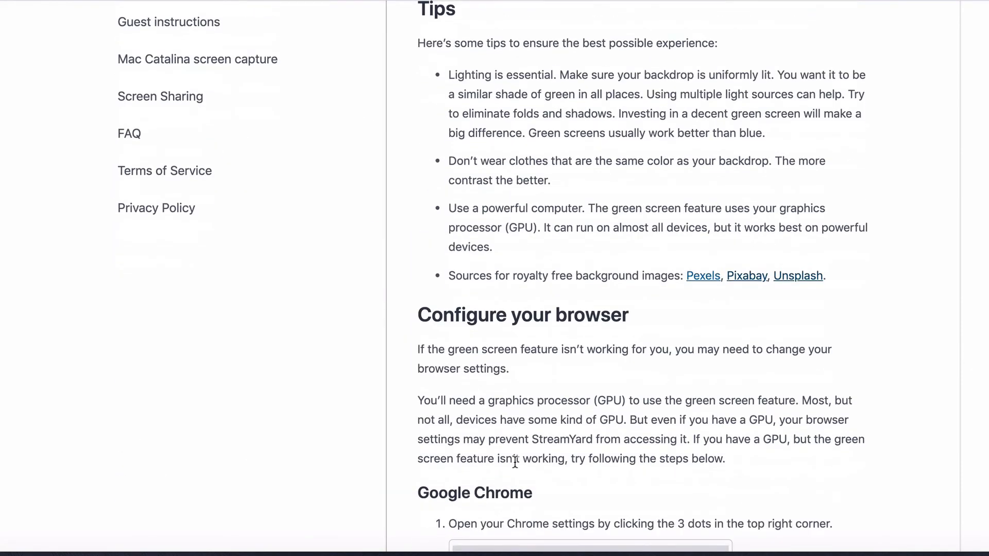
pyautogui.scroll(-3)
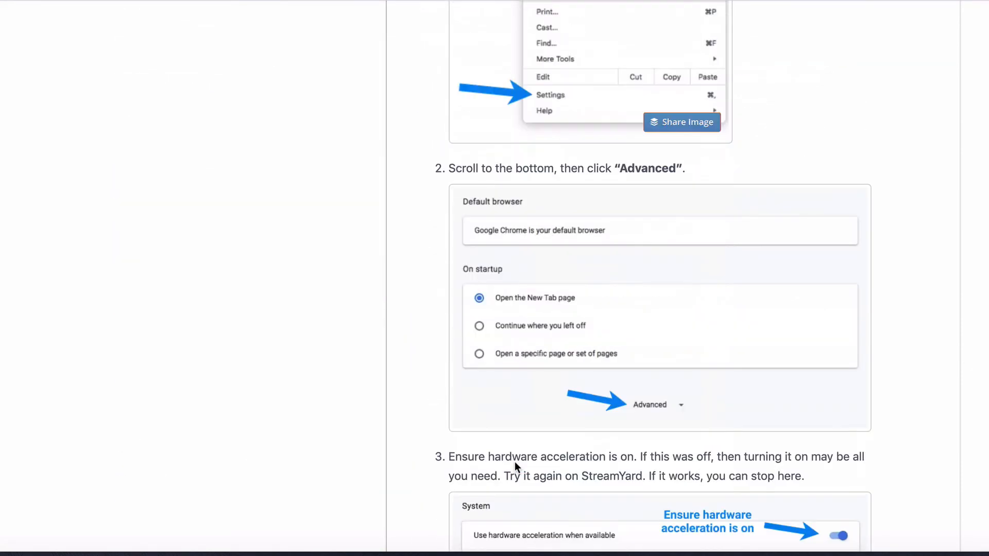
pyautogui.scroll(-3)
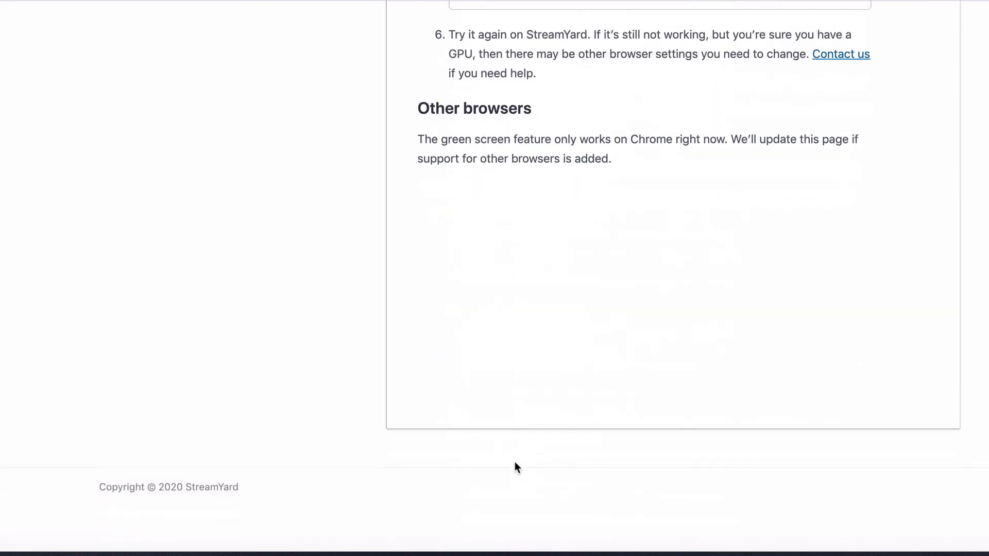
pyautogui.scroll(3)
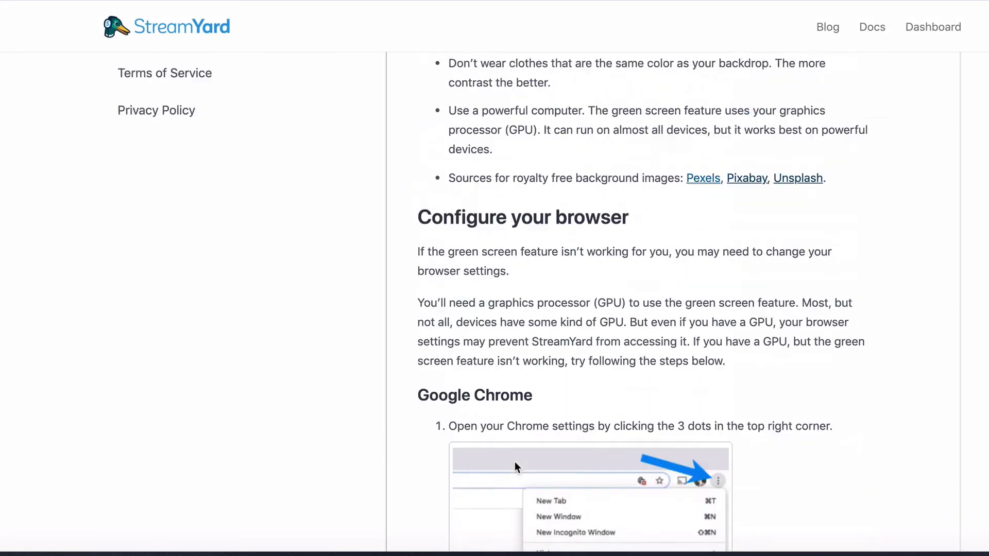